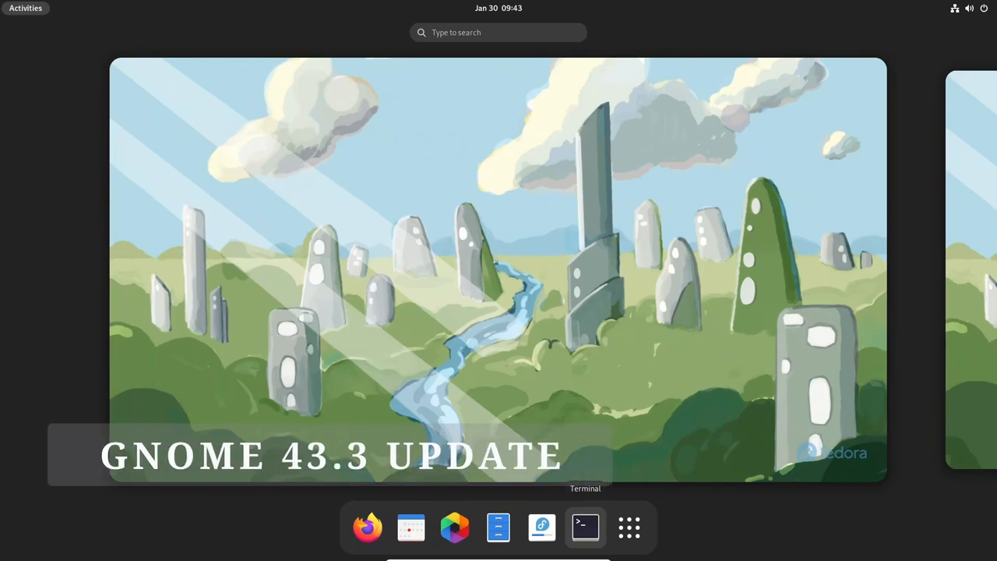
Step: Launch Terminal from the dash, close it, then open Quick Settings from the top bar
click(584, 527)
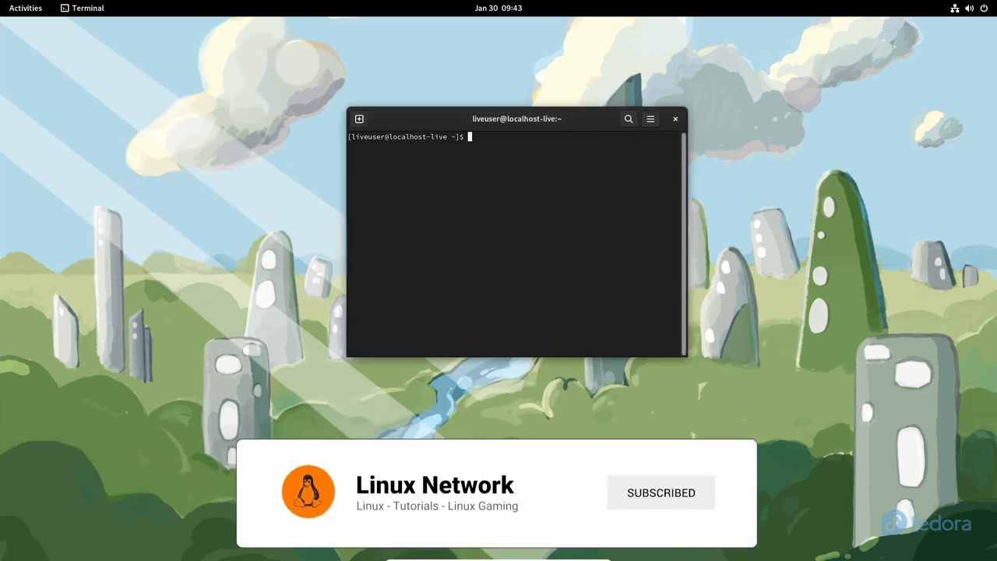
click(498, 7)
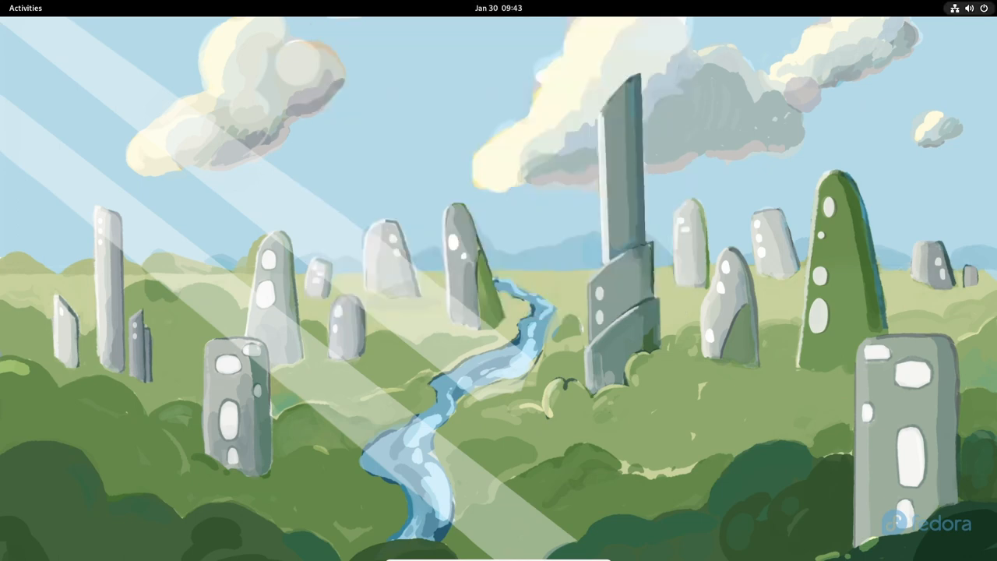
click(969, 8)
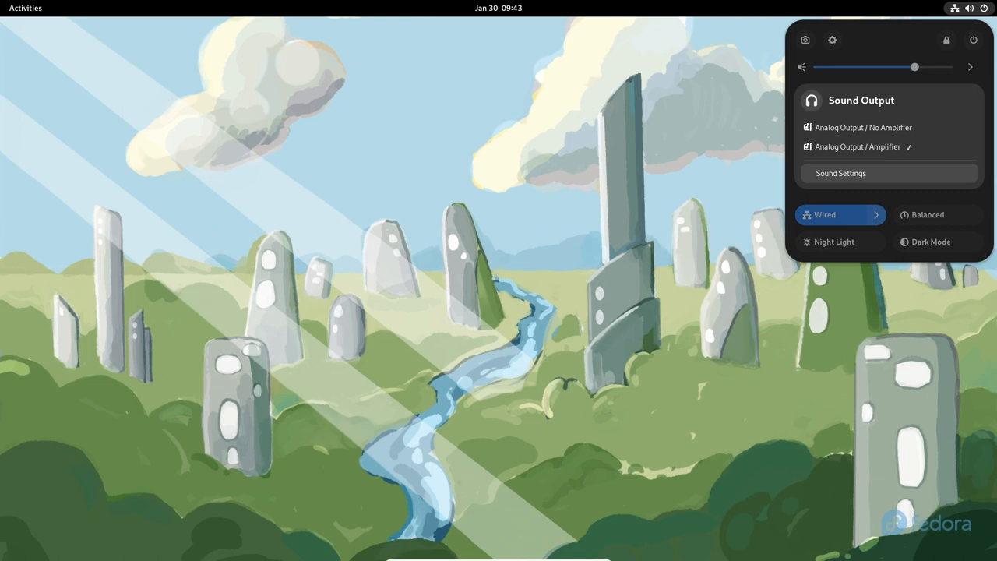
Step: Open Settings and switch the Appearance style to Dark
click(875, 214)
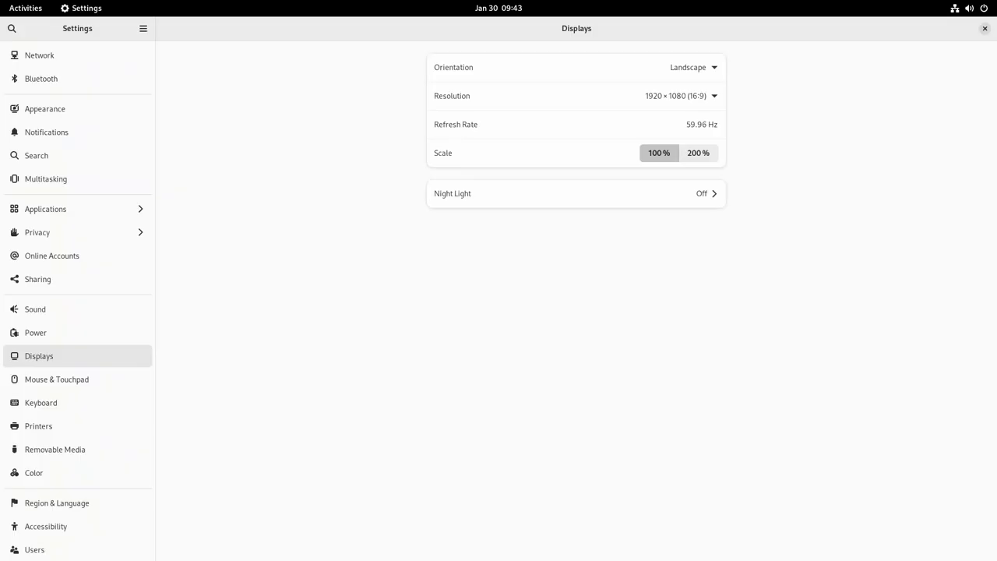
mouse_move(45, 108)
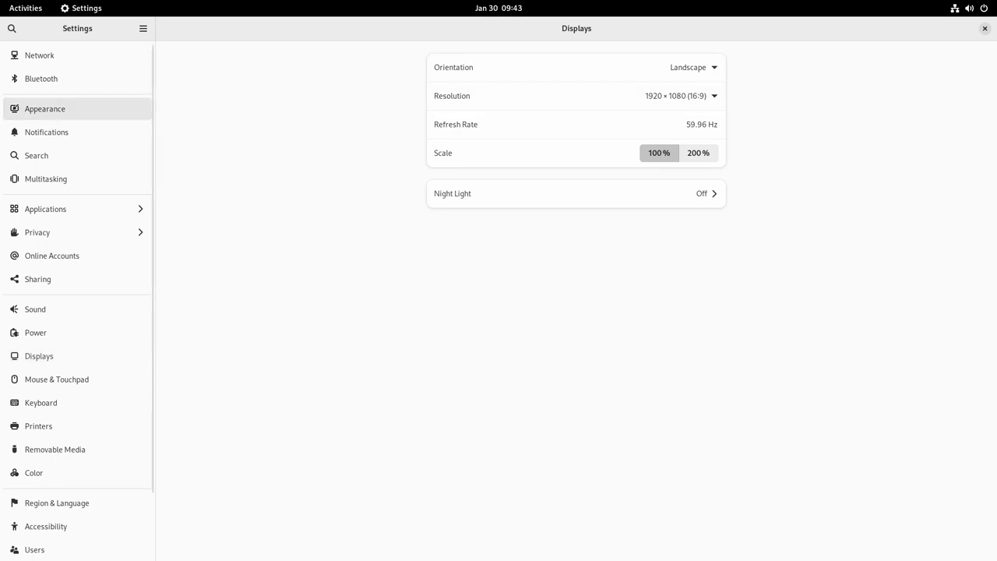
click(45, 108)
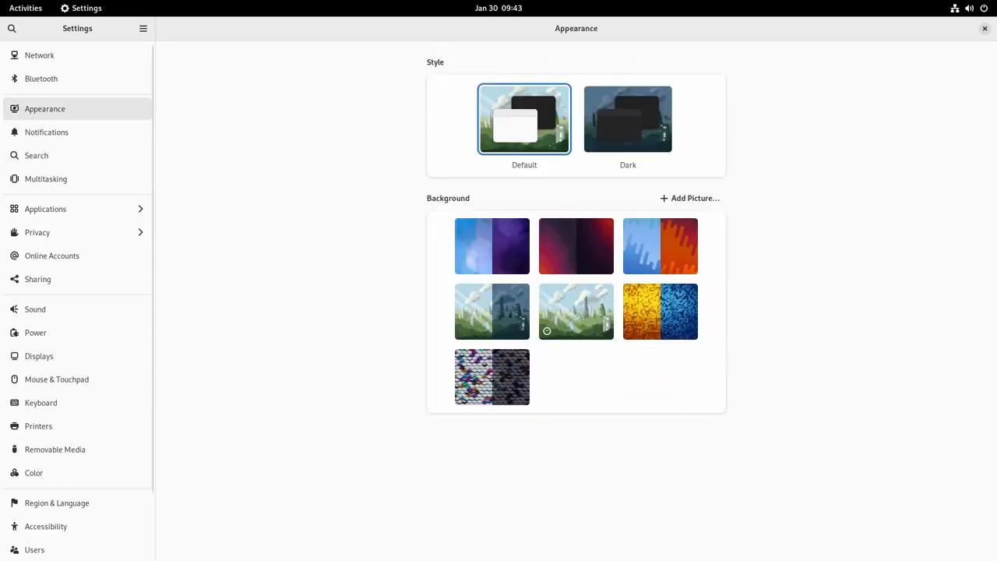
click(628, 120)
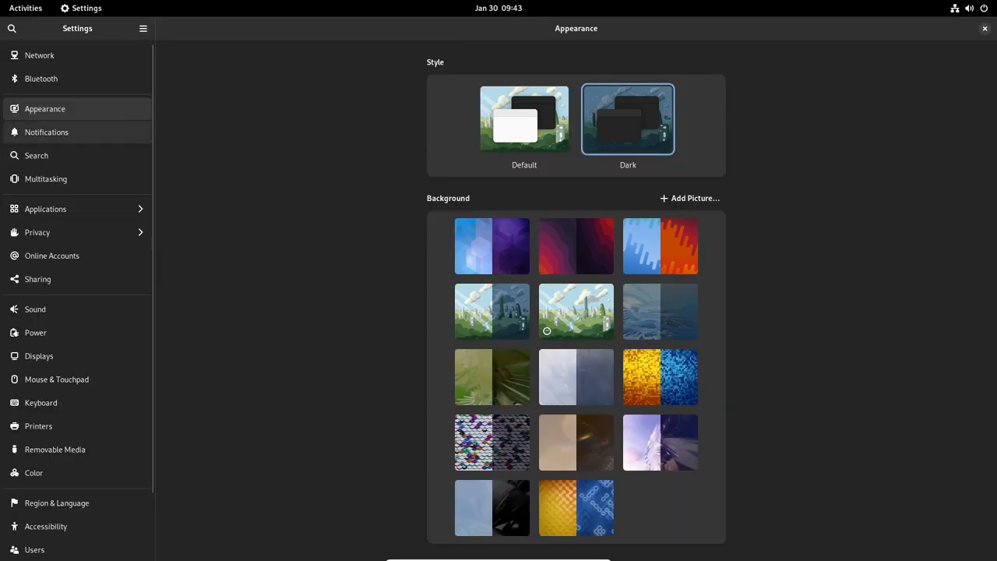
Step: Browse the Notifications and Search pages, ending on the Multitasking page
click(46, 131)
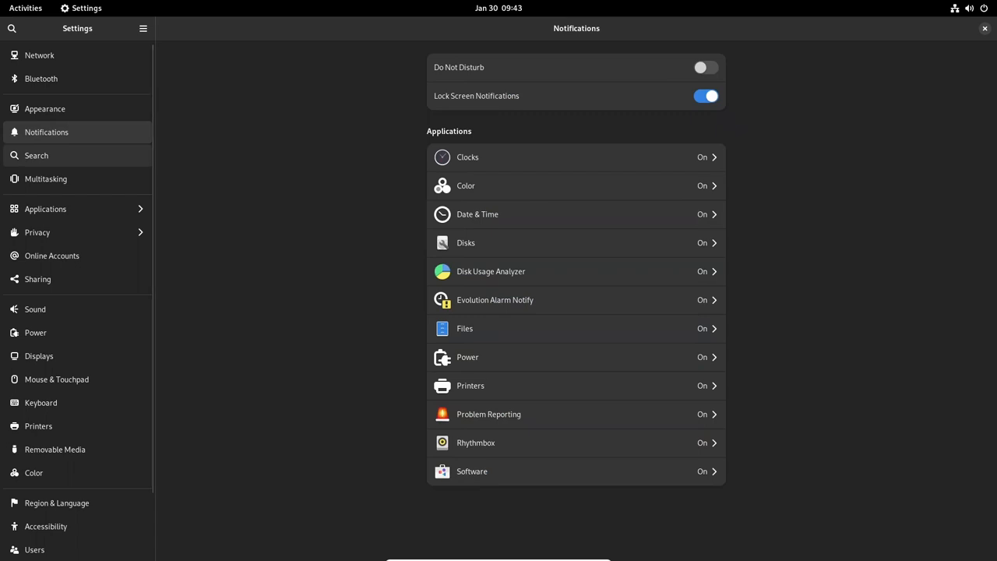
click(36, 155)
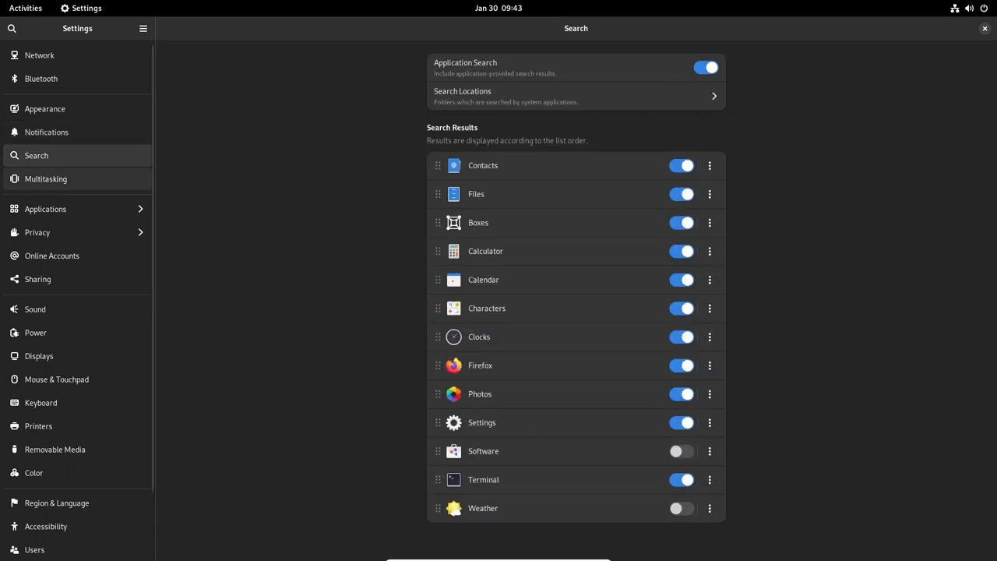
click(45, 179)
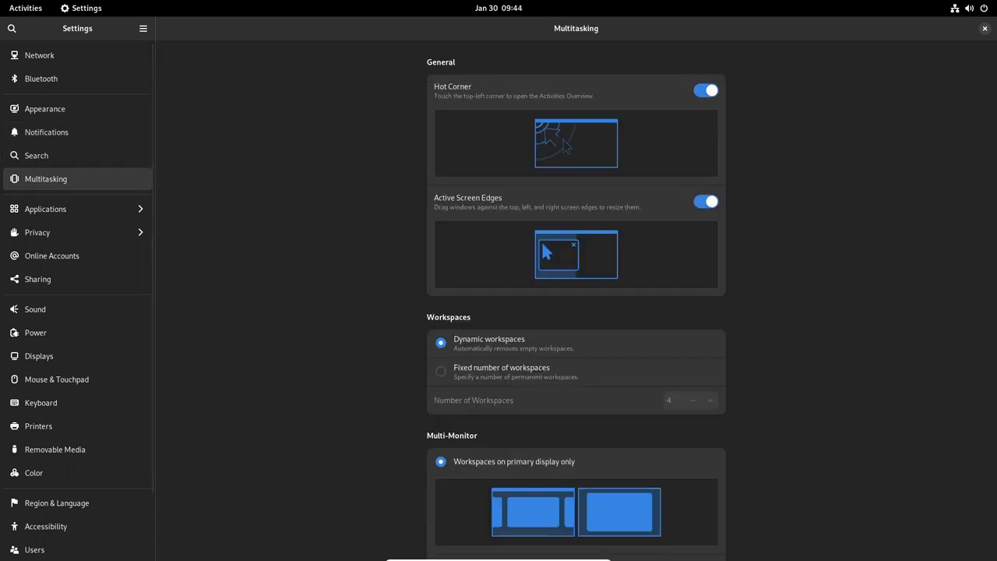
Step: Browse app pages for Calendar, Characters, Connections, Disks, Document Scanner, Media Writer and Firefox
scroll(down, 3)
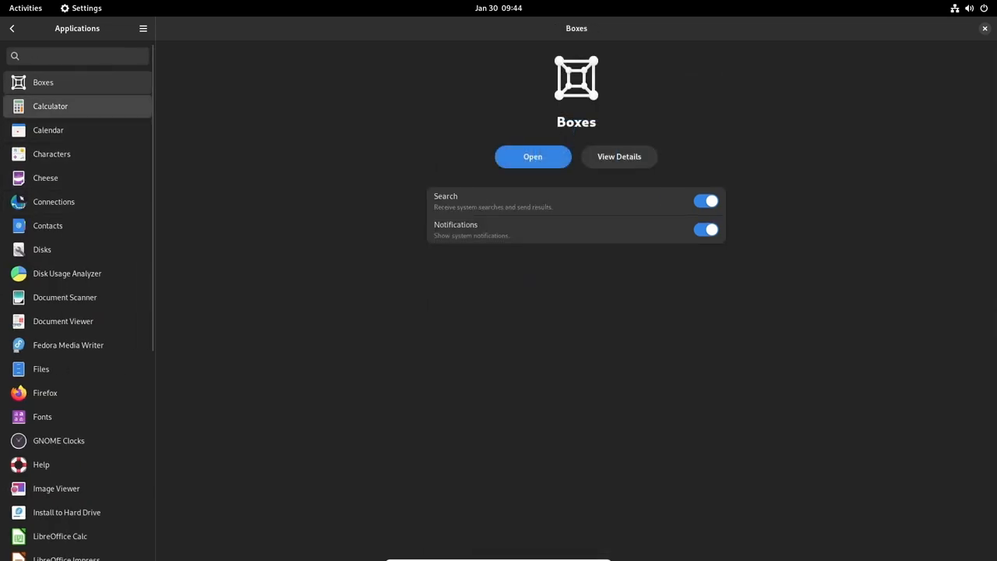
click(48, 130)
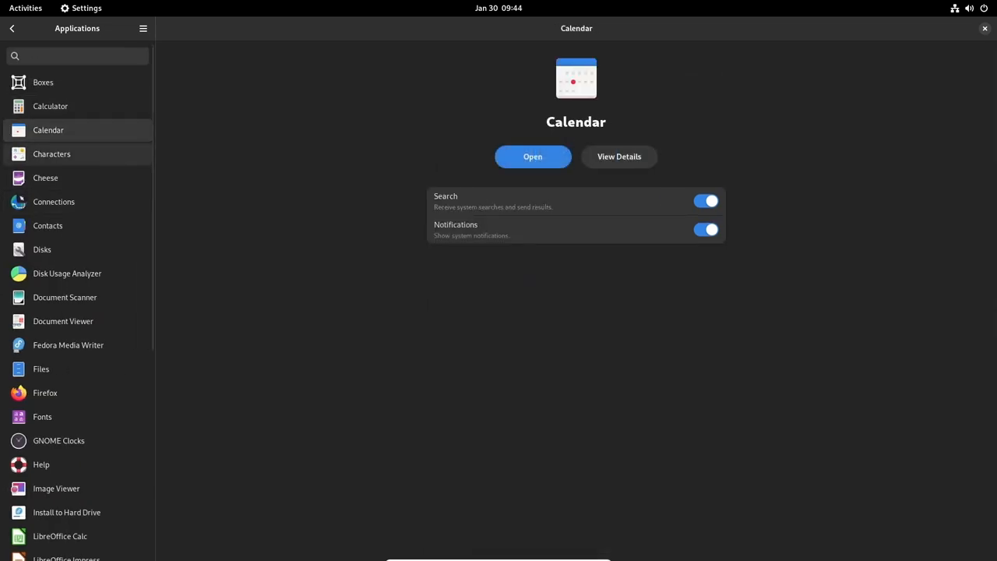
click(52, 153)
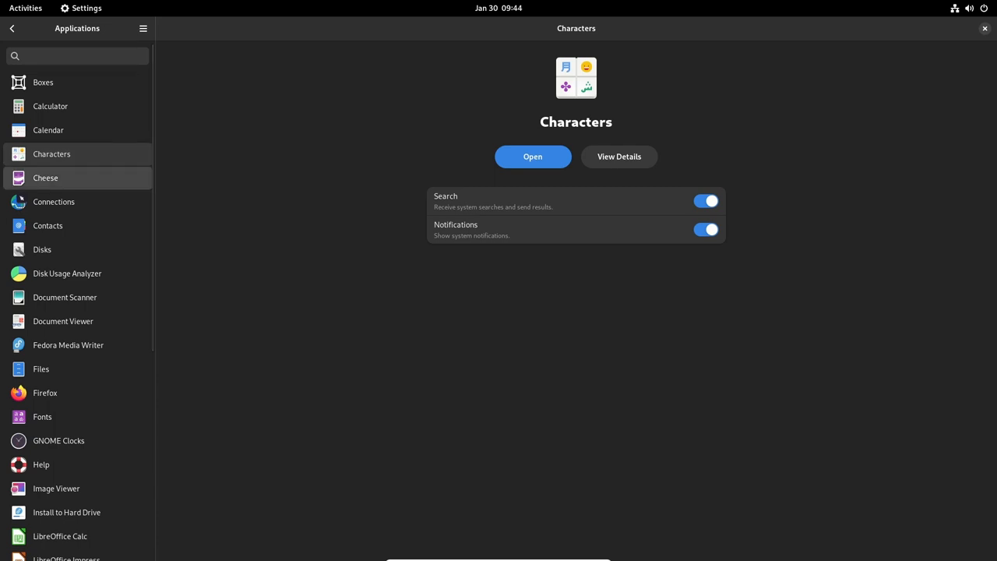
click(54, 202)
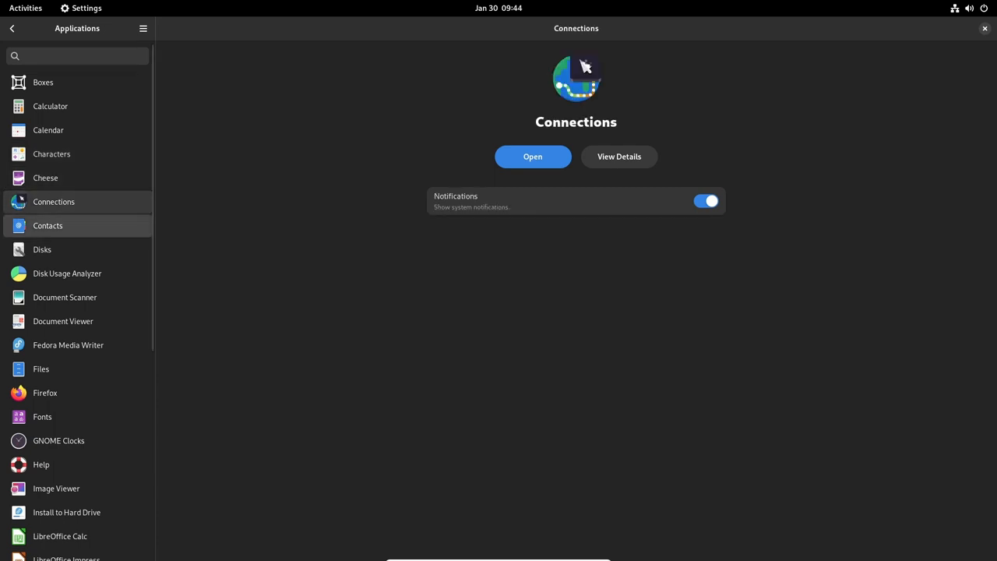
click(42, 249)
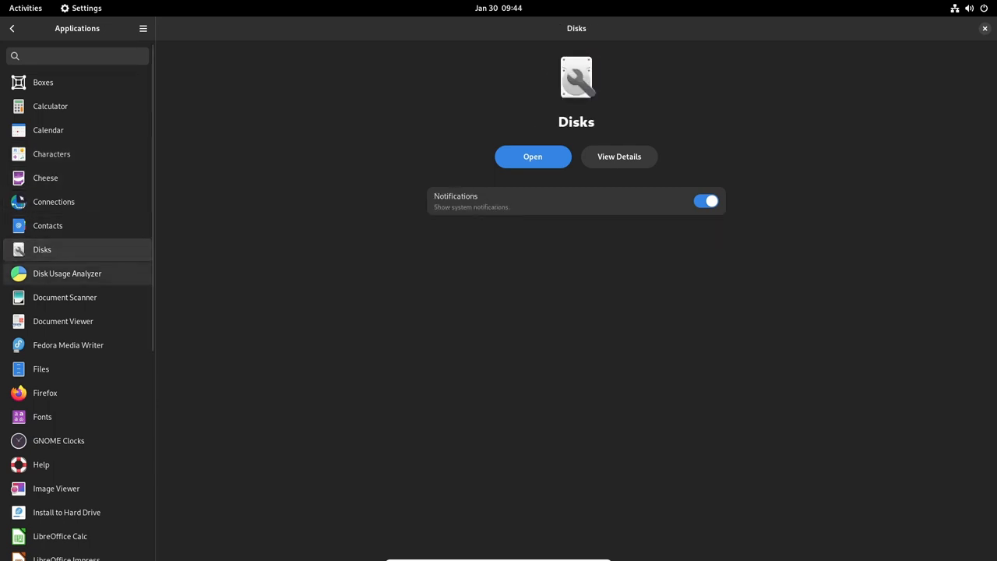
click(65, 297)
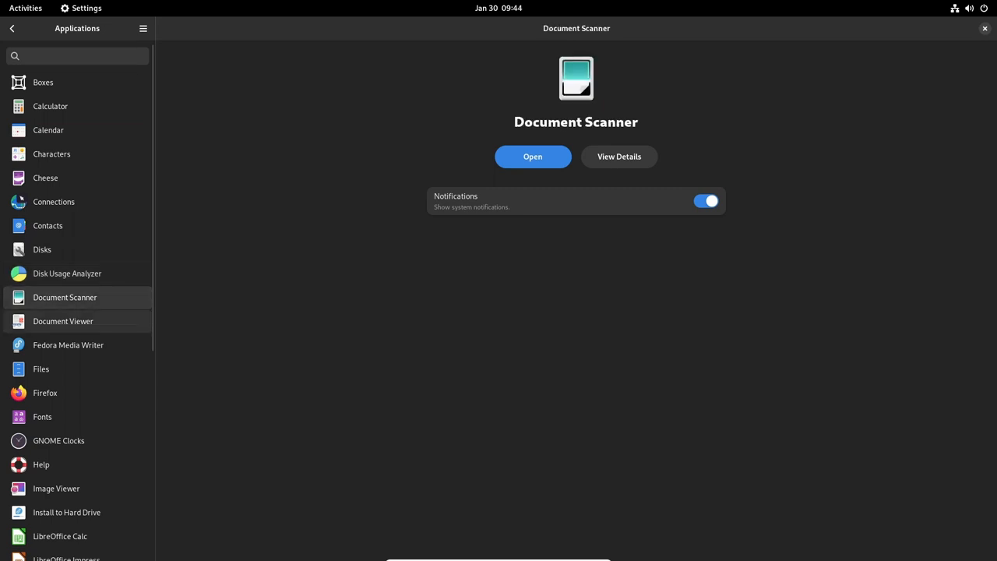
click(67, 344)
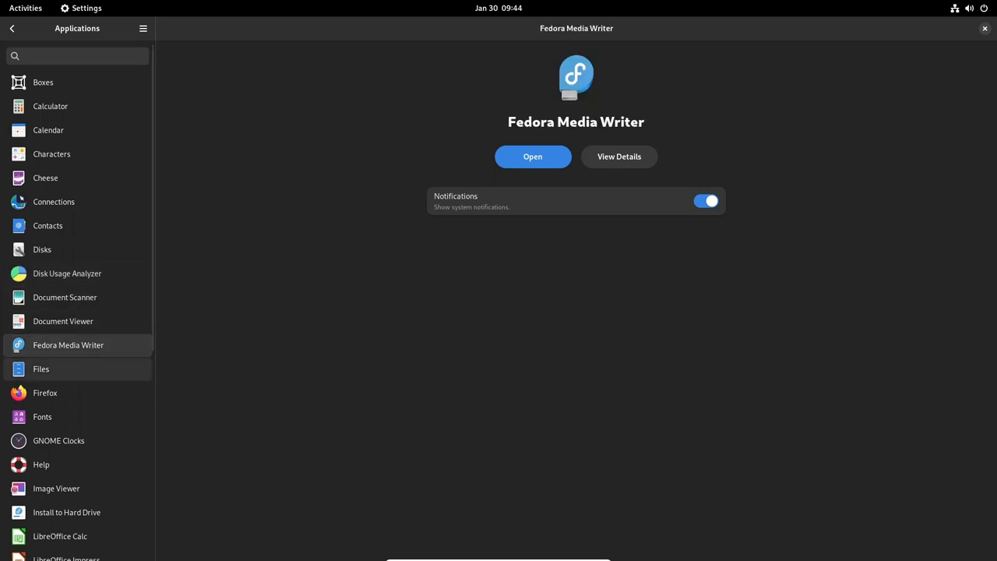
click(45, 393)
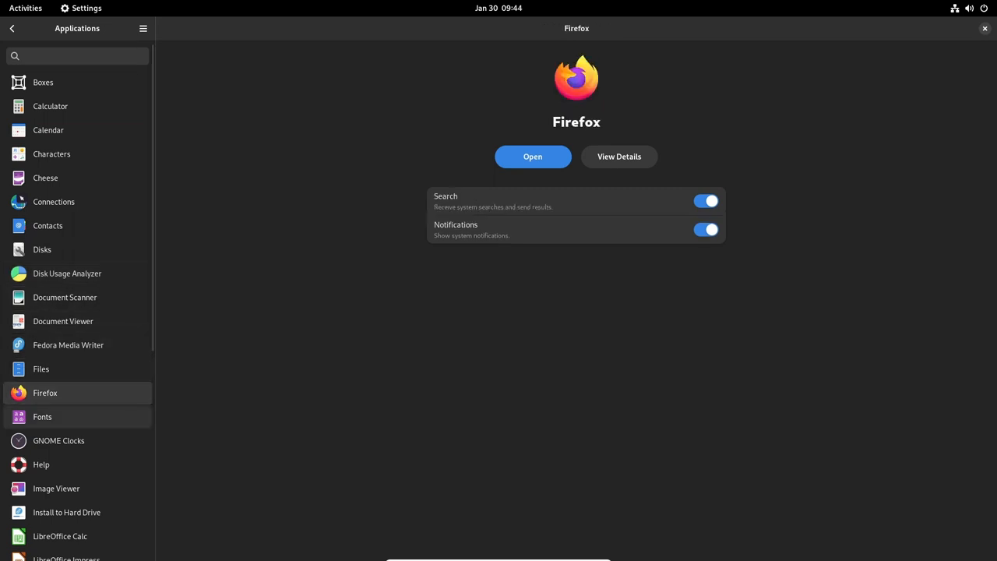
click(58, 440)
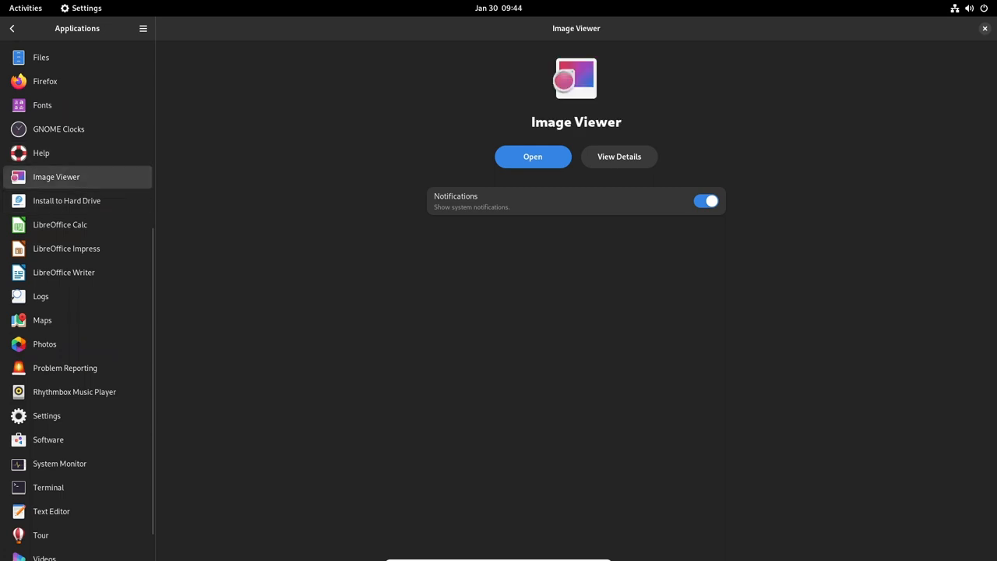
Step: View the LibreOffice Calc, LibreOffice Writer and Logs application pages
click(60, 224)
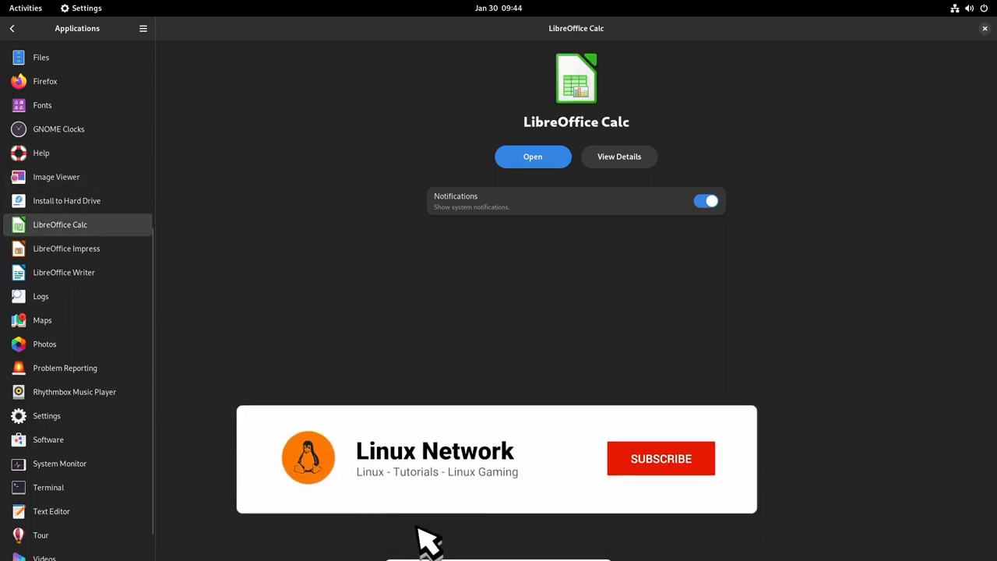
click(63, 272)
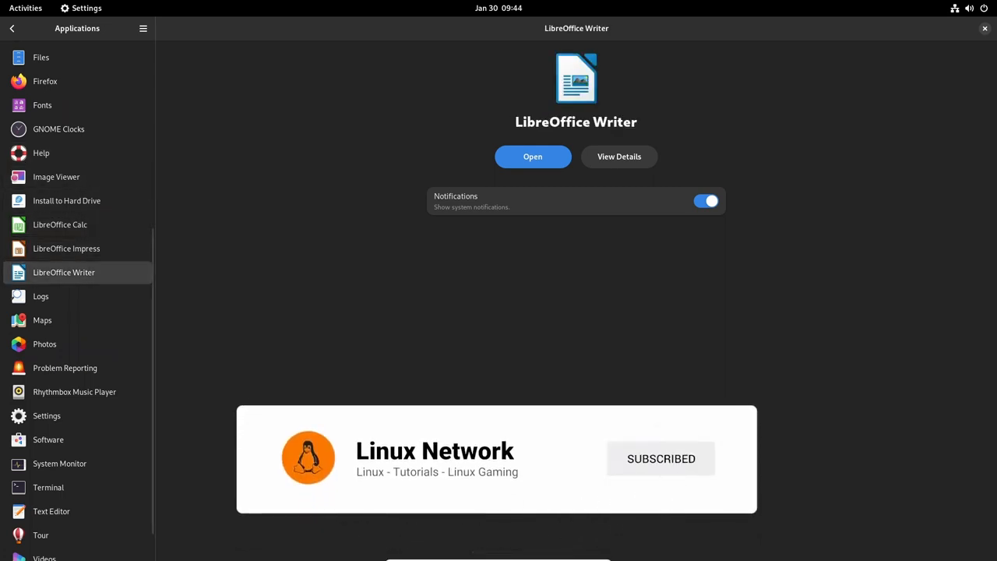
click(41, 296)
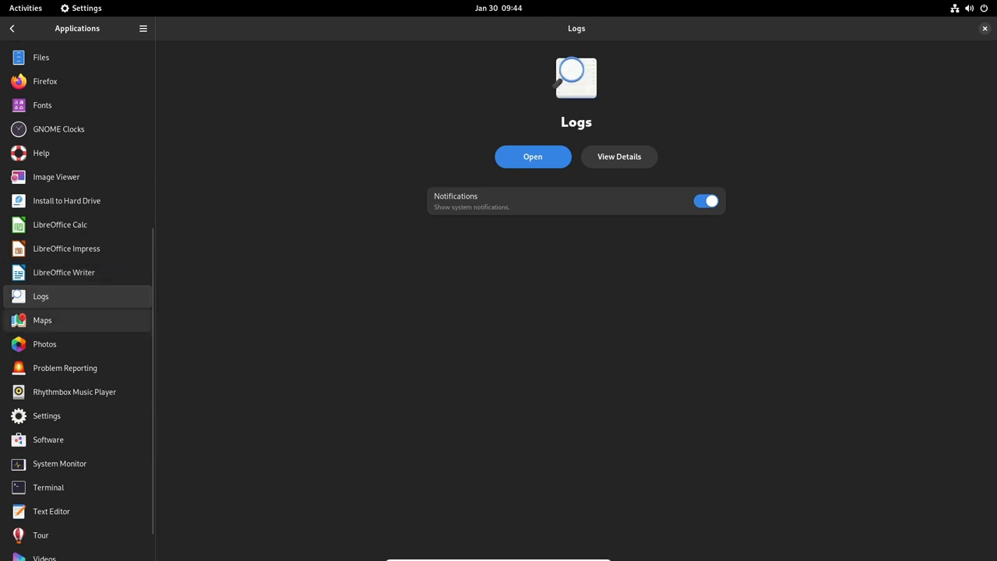
click(44, 343)
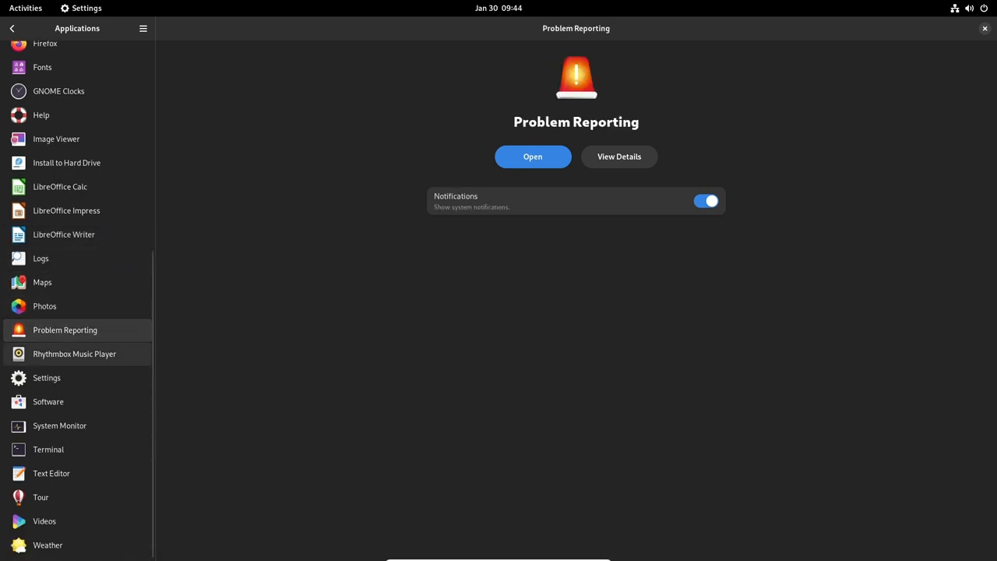
Step: View the Settings, System Monitor, Text Editor, Tour and Weather pages, then close Settings
click(47, 378)
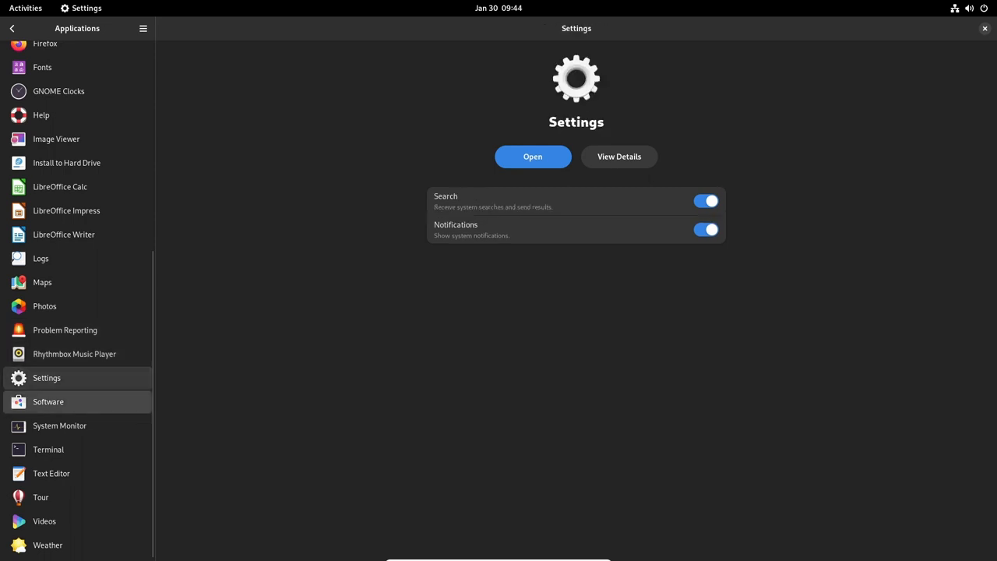
click(59, 425)
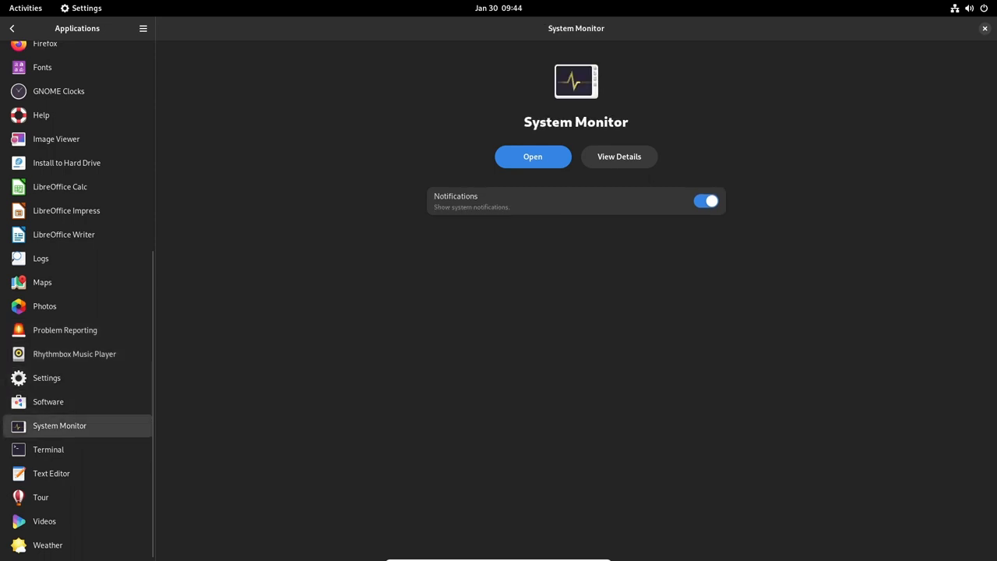
click(52, 473)
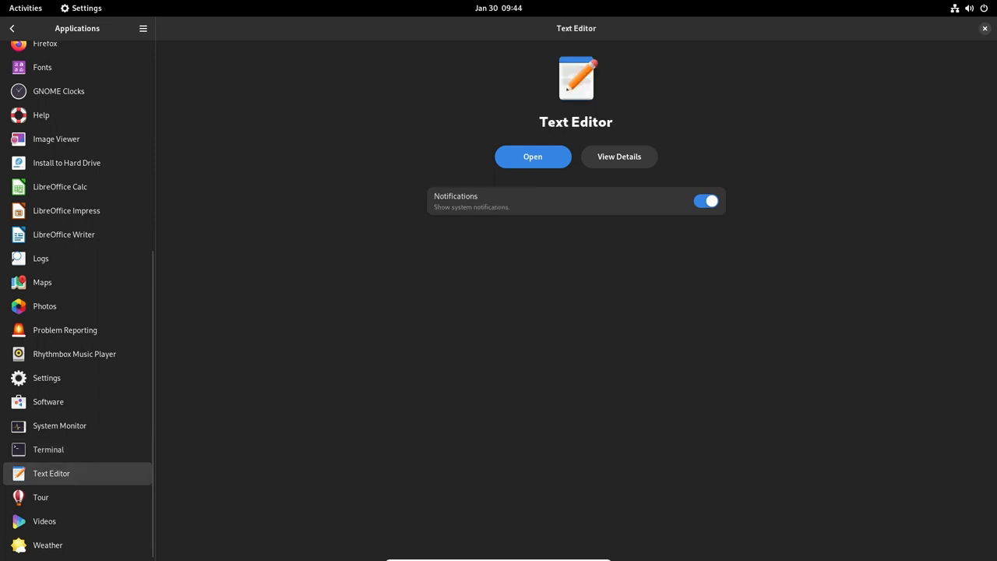
click(40, 497)
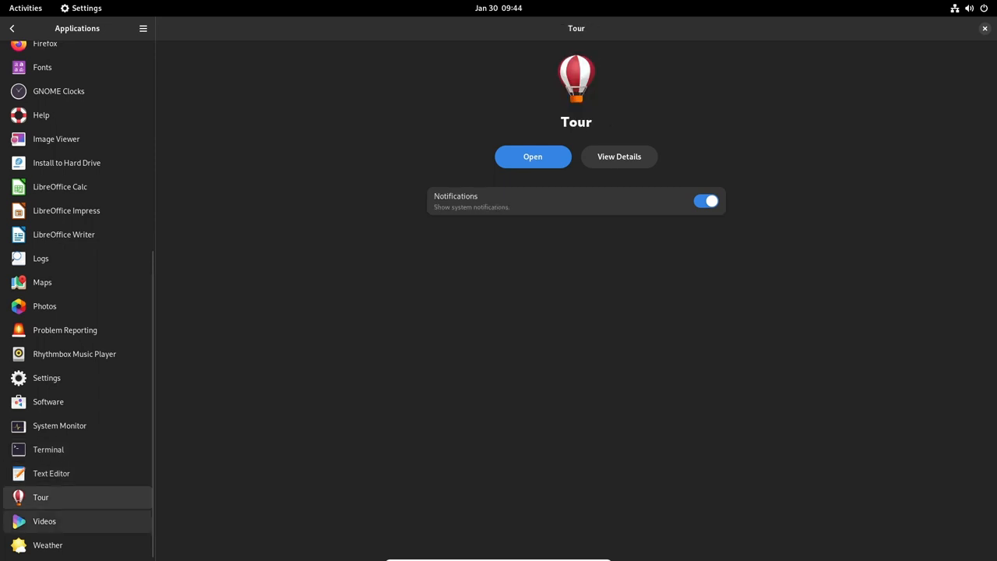
click(48, 544)
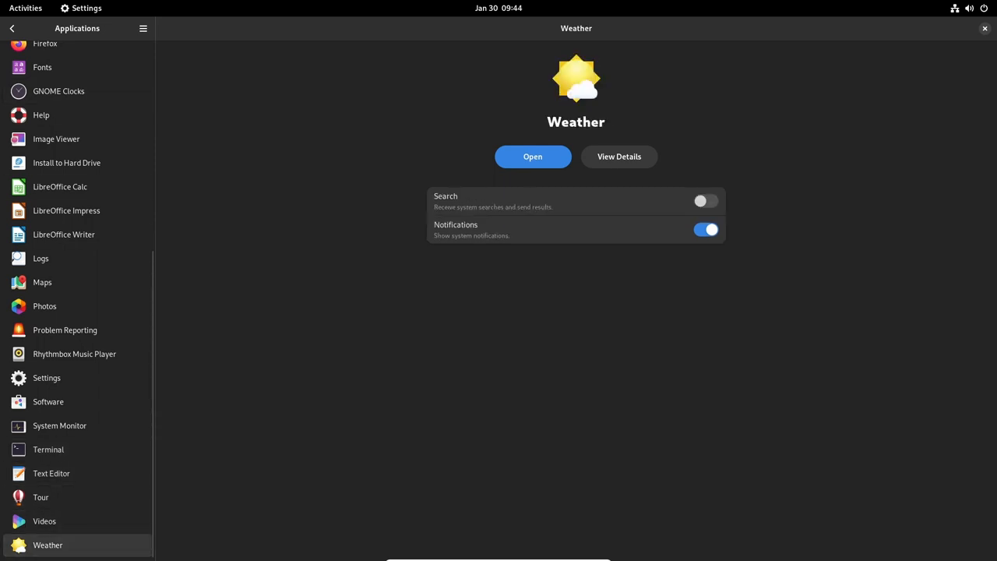
click(985, 28)
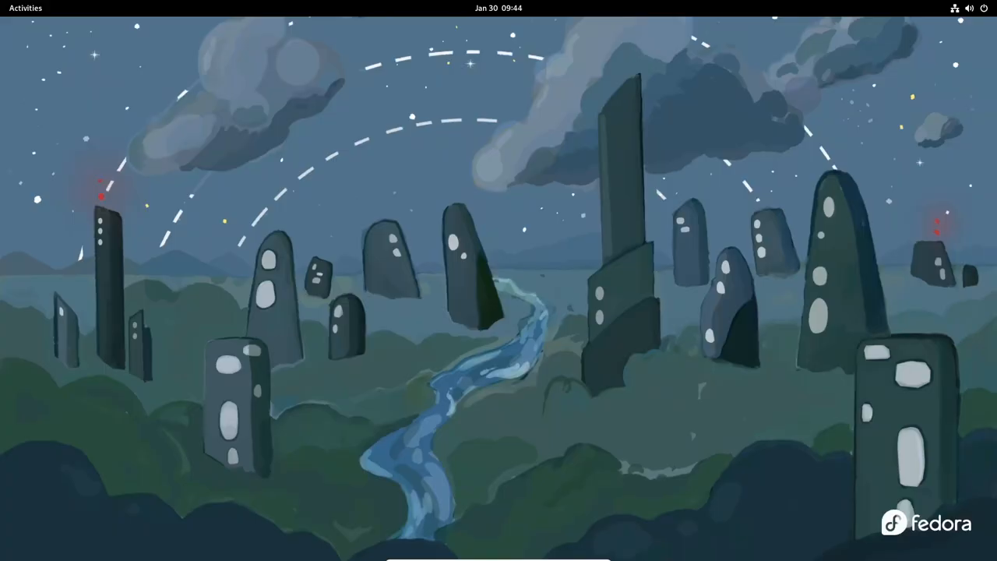
click(25, 8)
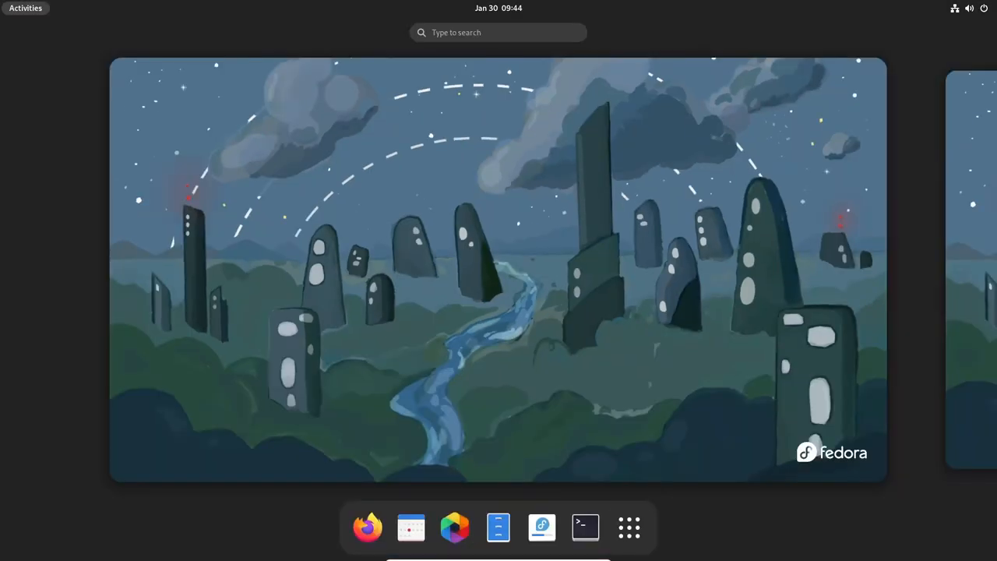
click(629, 527)
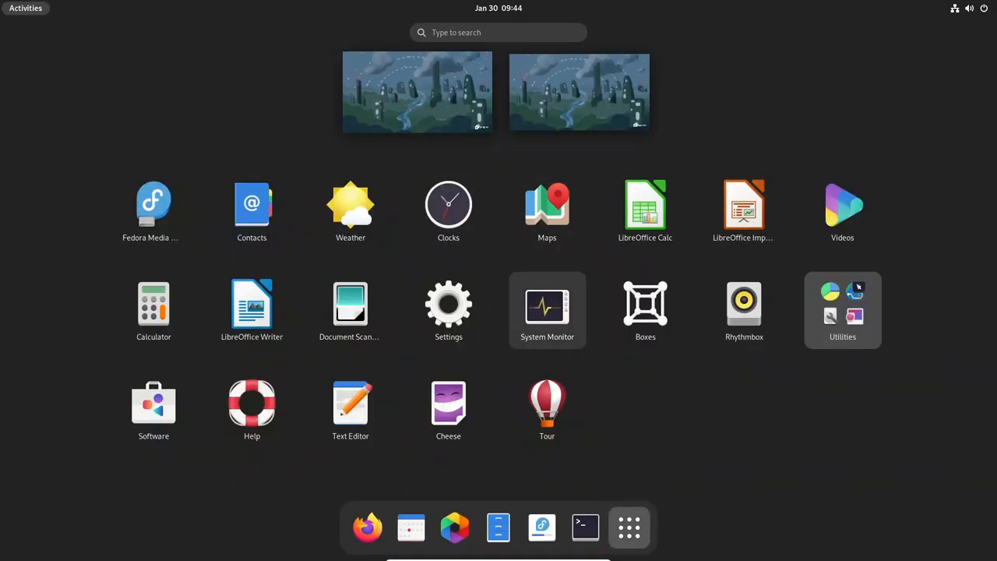
click(546, 303)
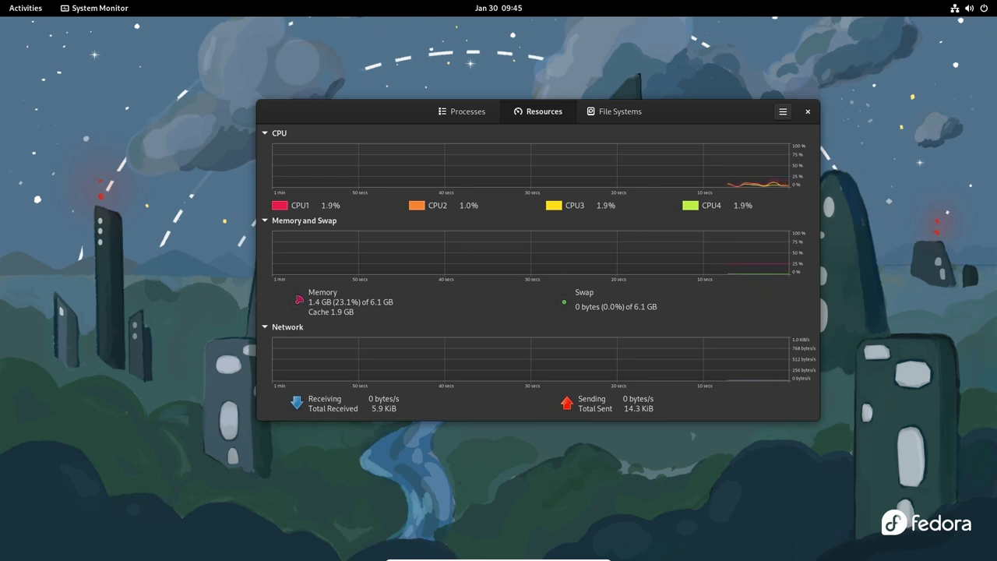
click(782, 112)
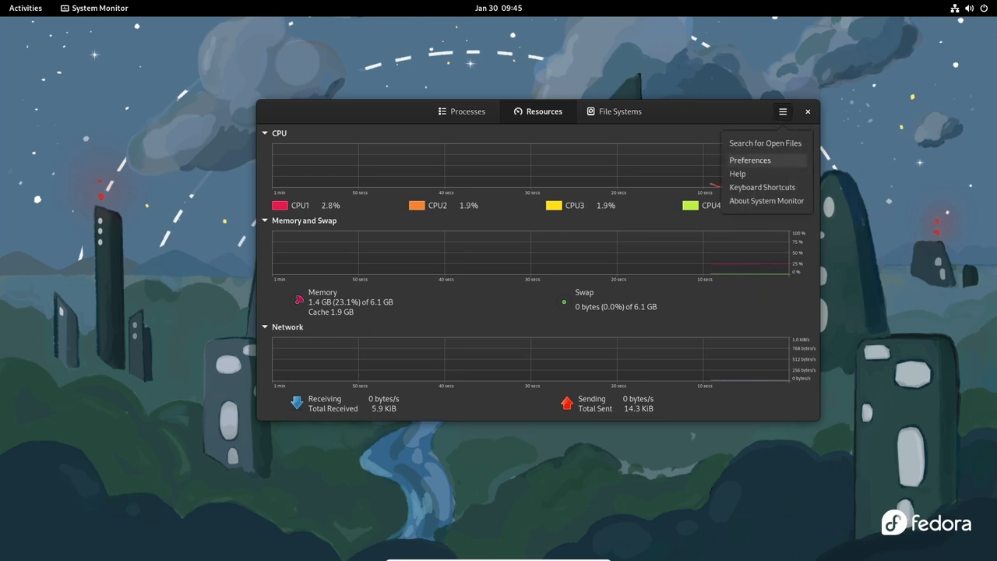
click(765, 200)
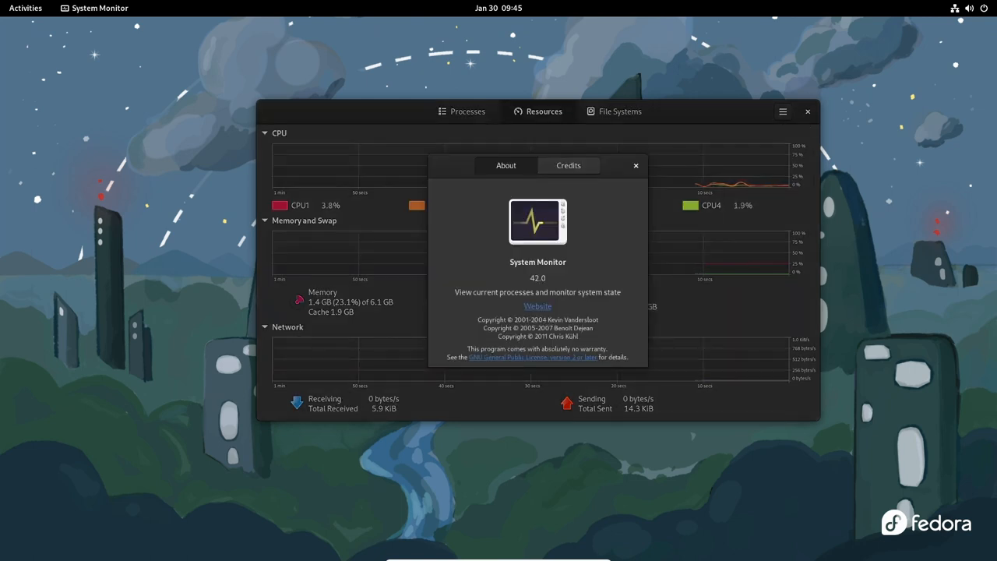
click(808, 112)
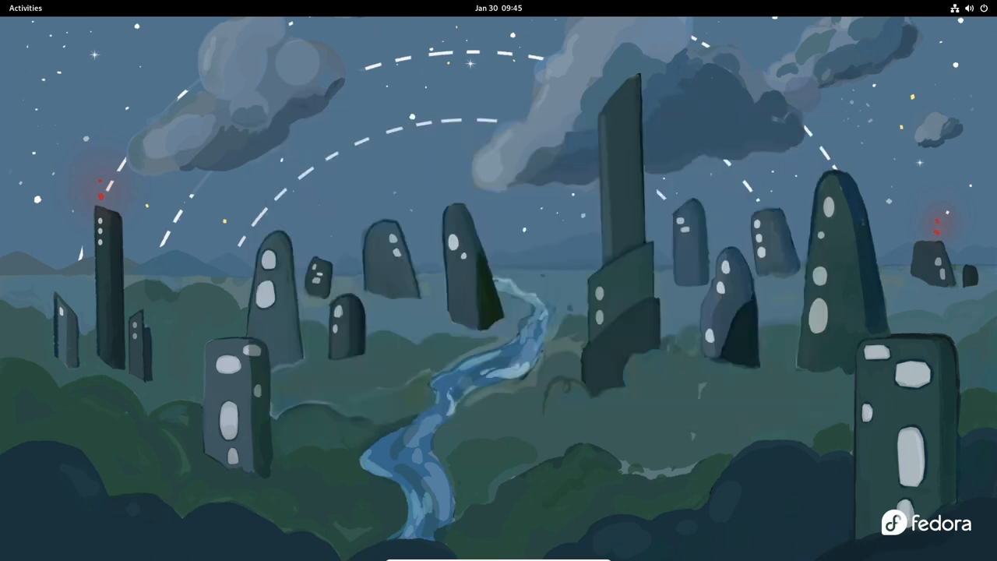
click(25, 8)
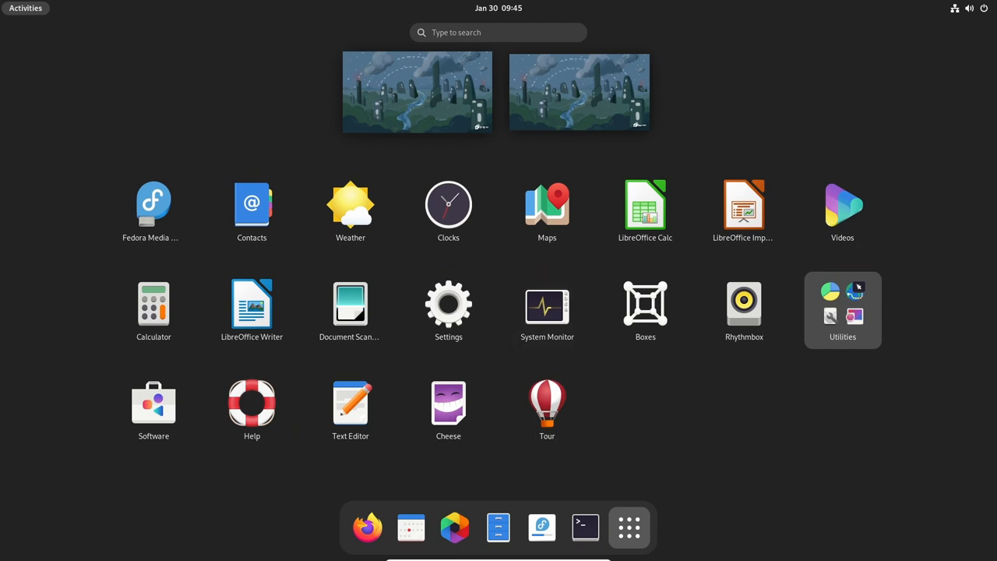
click(841, 309)
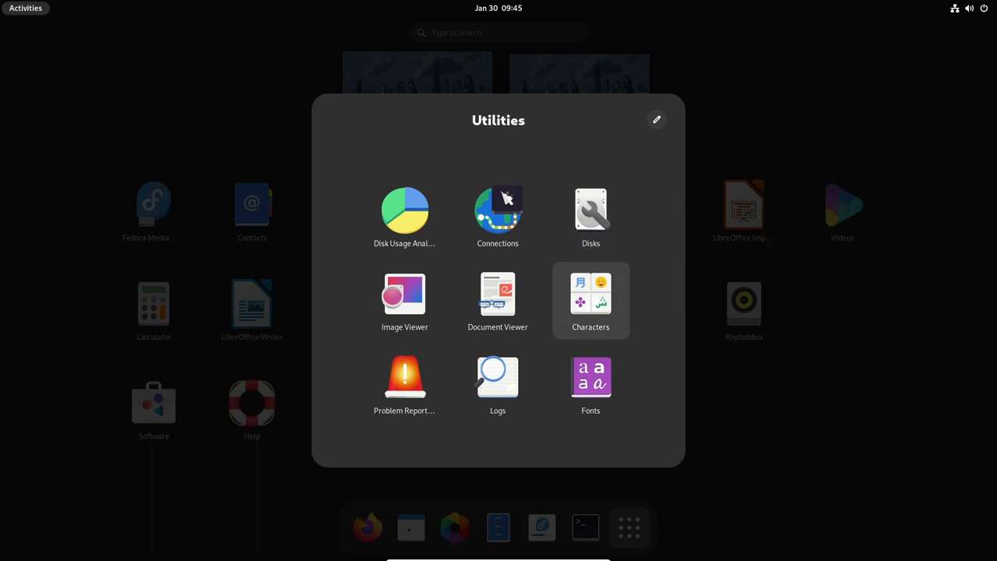
click(590, 300)
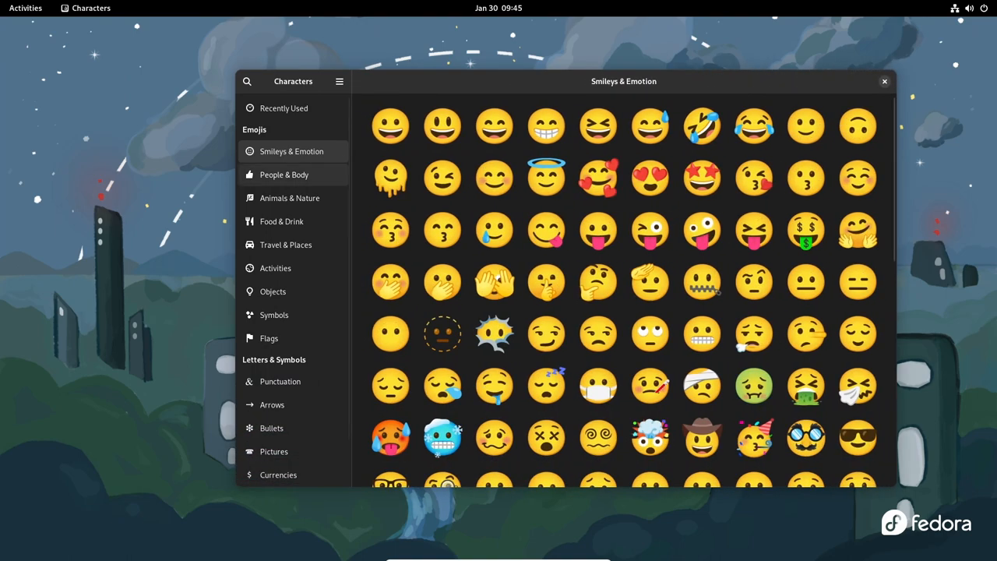
click(288, 198)
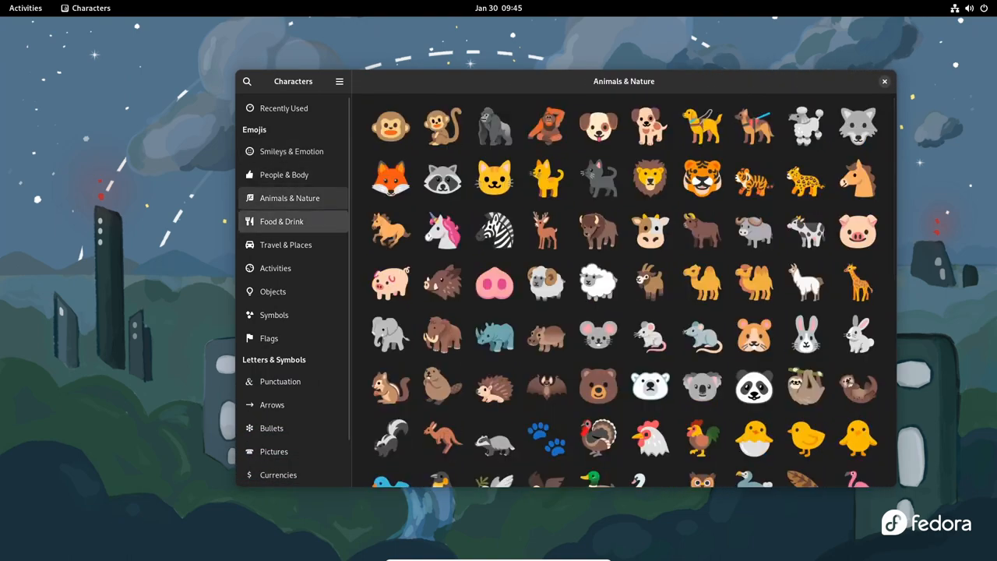
click(281, 221)
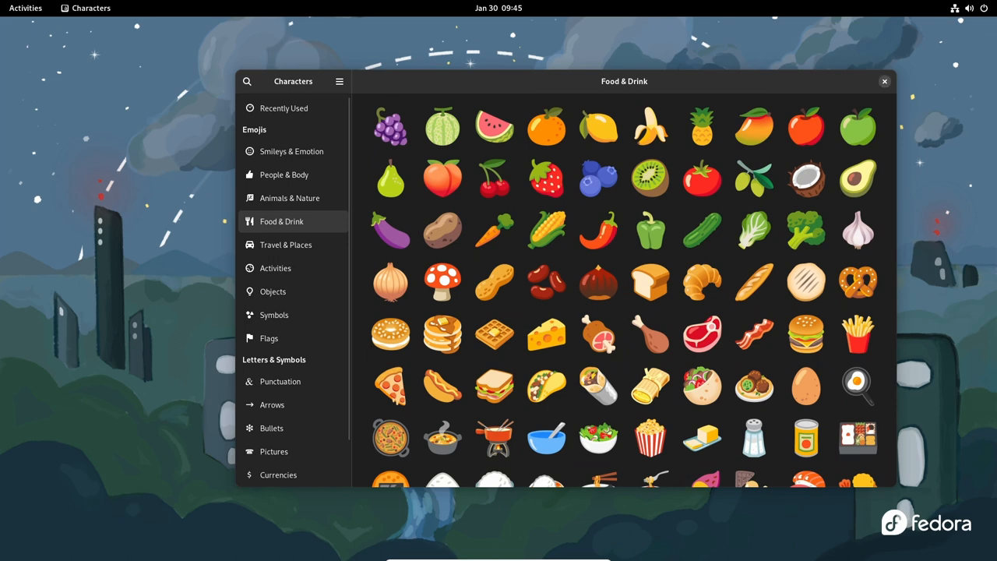
click(885, 81)
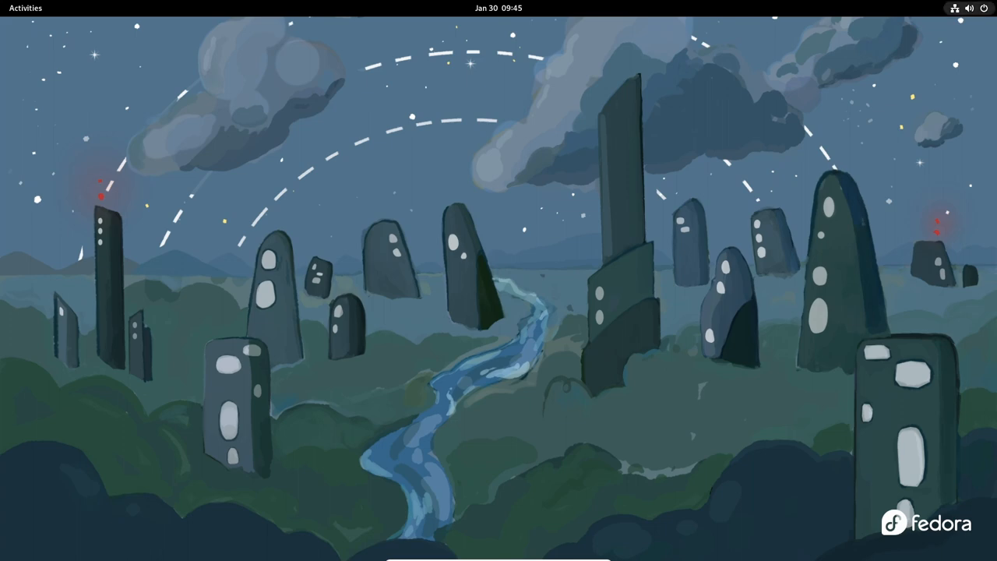
Step: Relaunch Terminal from Activities and show its About dialog with version 3.45.90
click(25, 8)
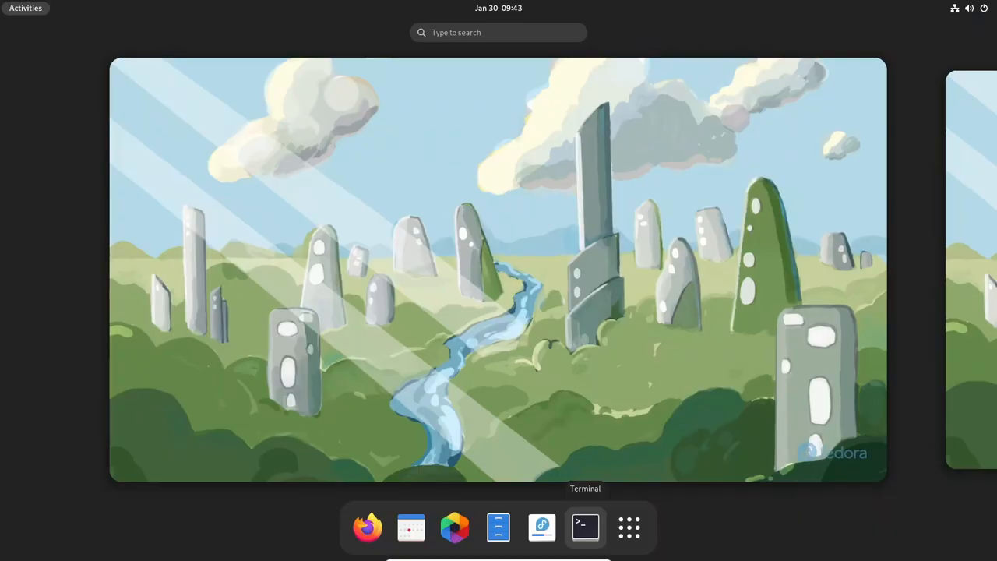
click(585, 527)
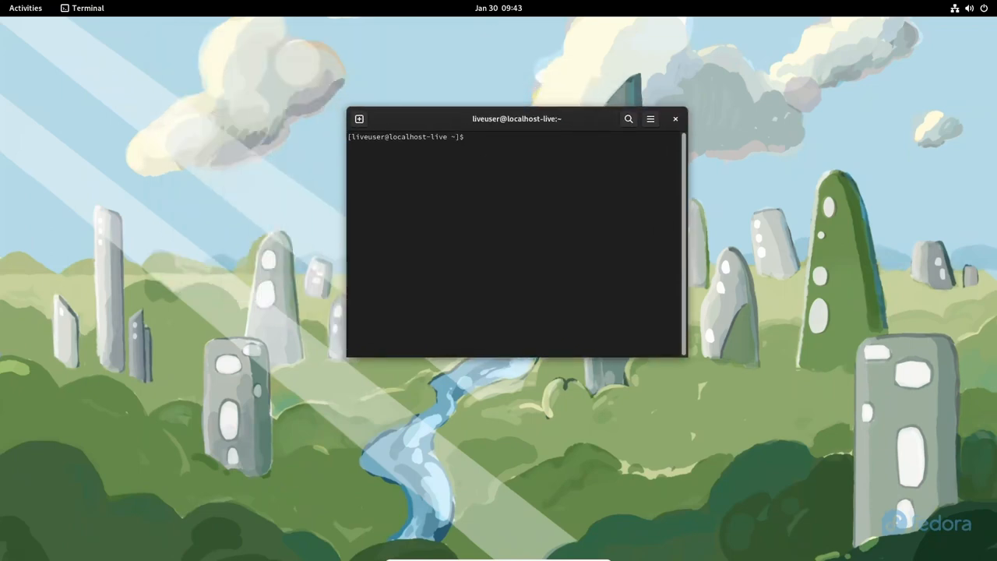
click(649, 119)
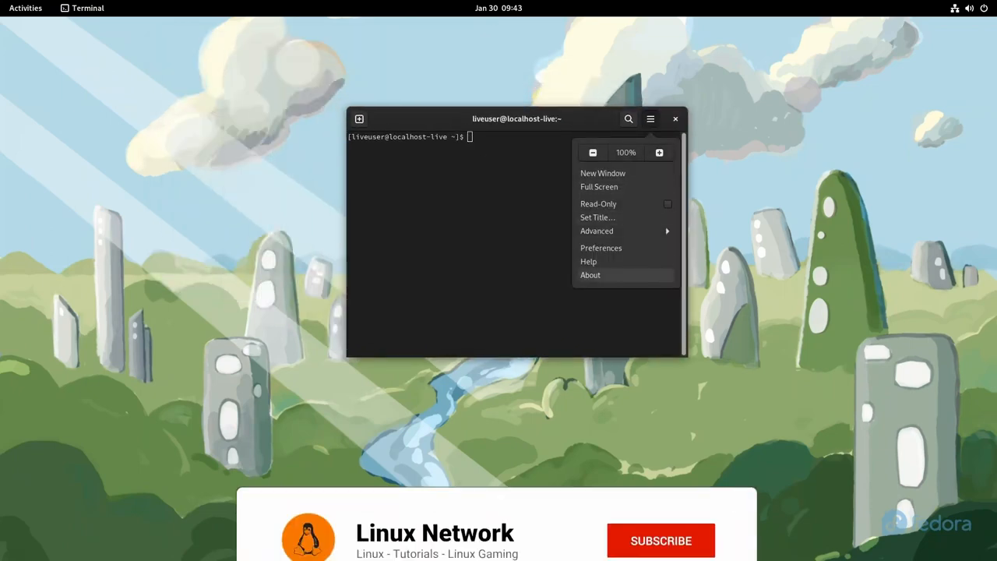
click(590, 274)
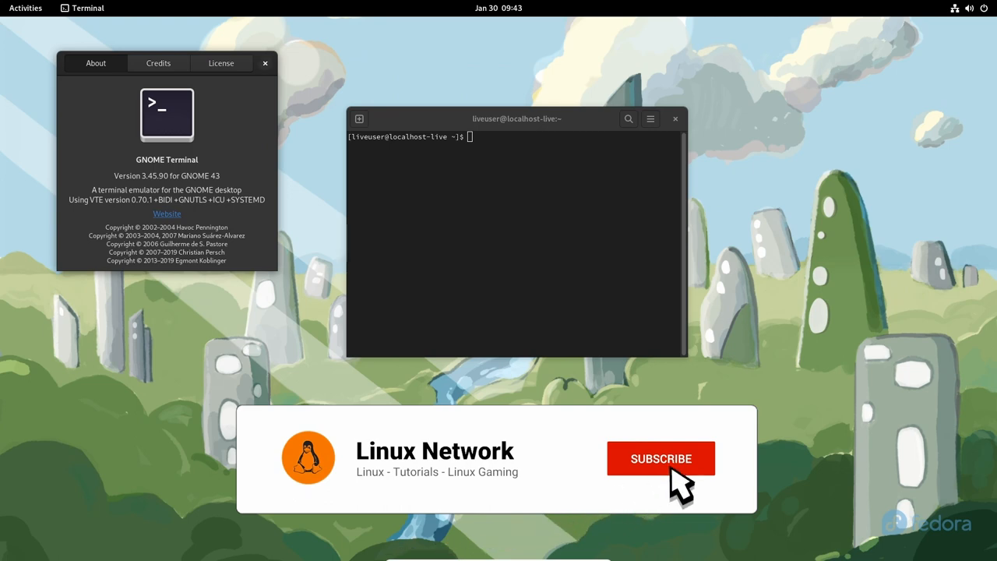